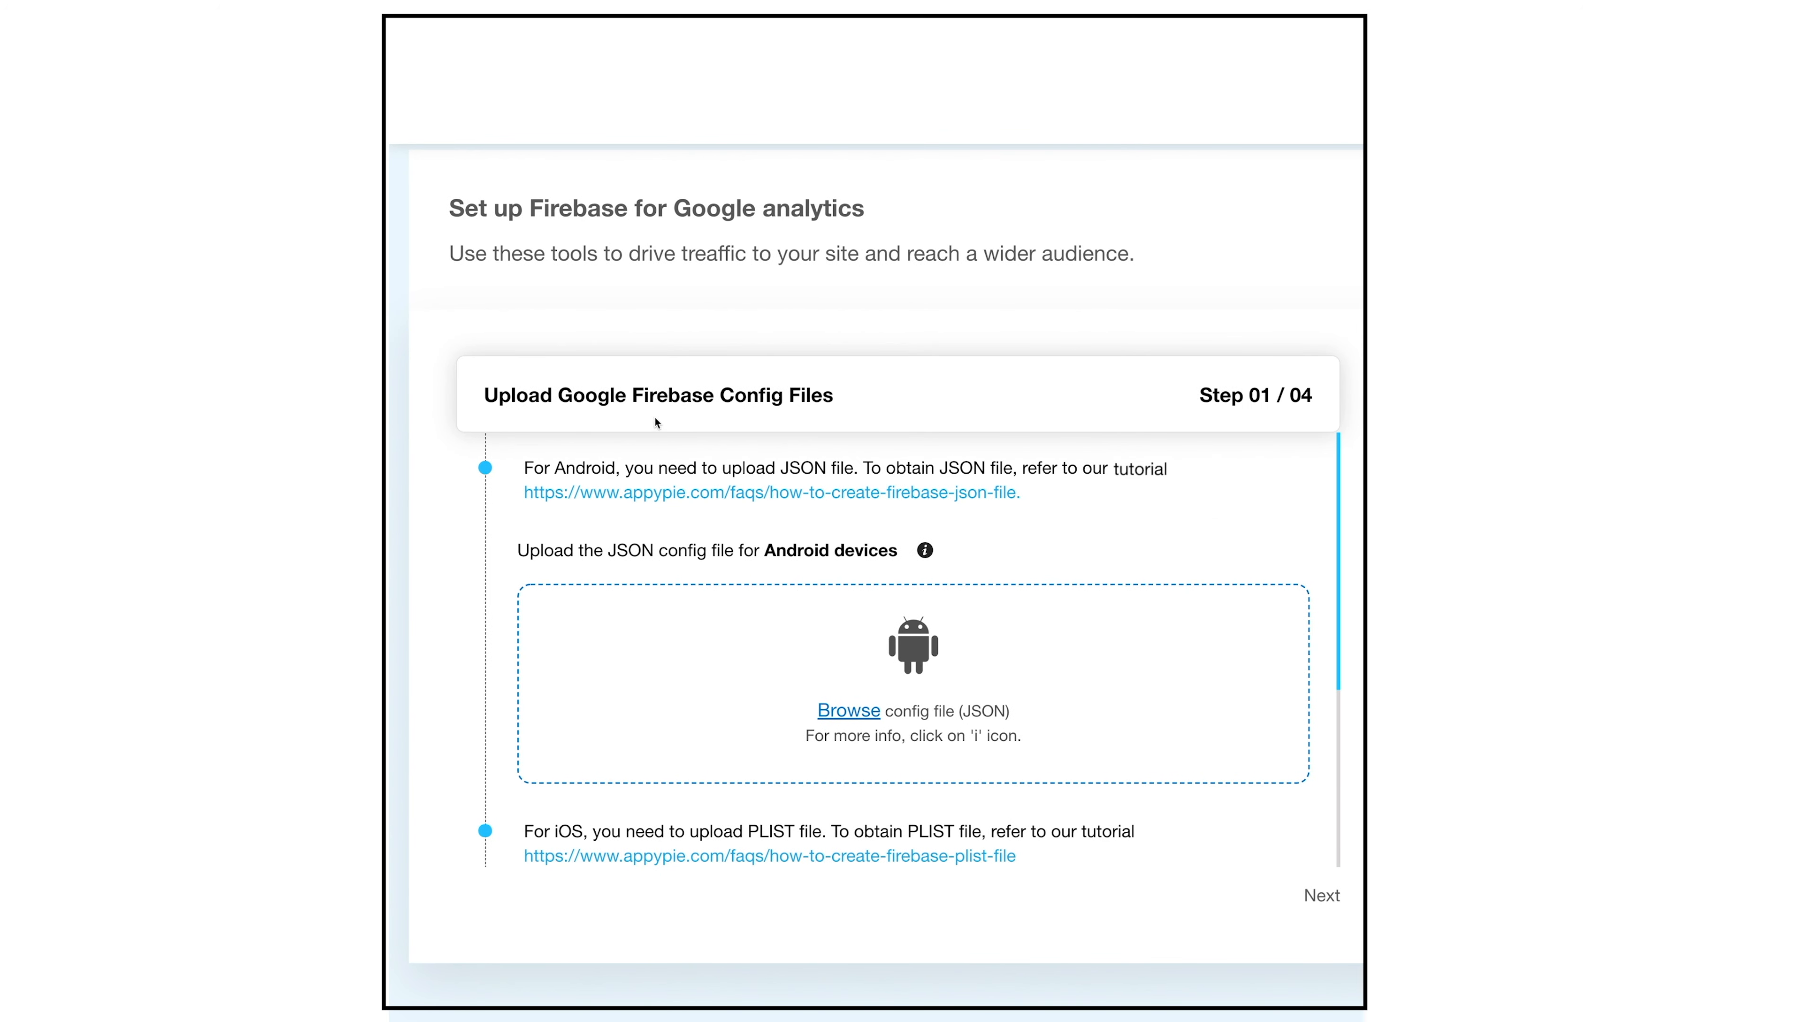
pyautogui.moveTo(647, 423)
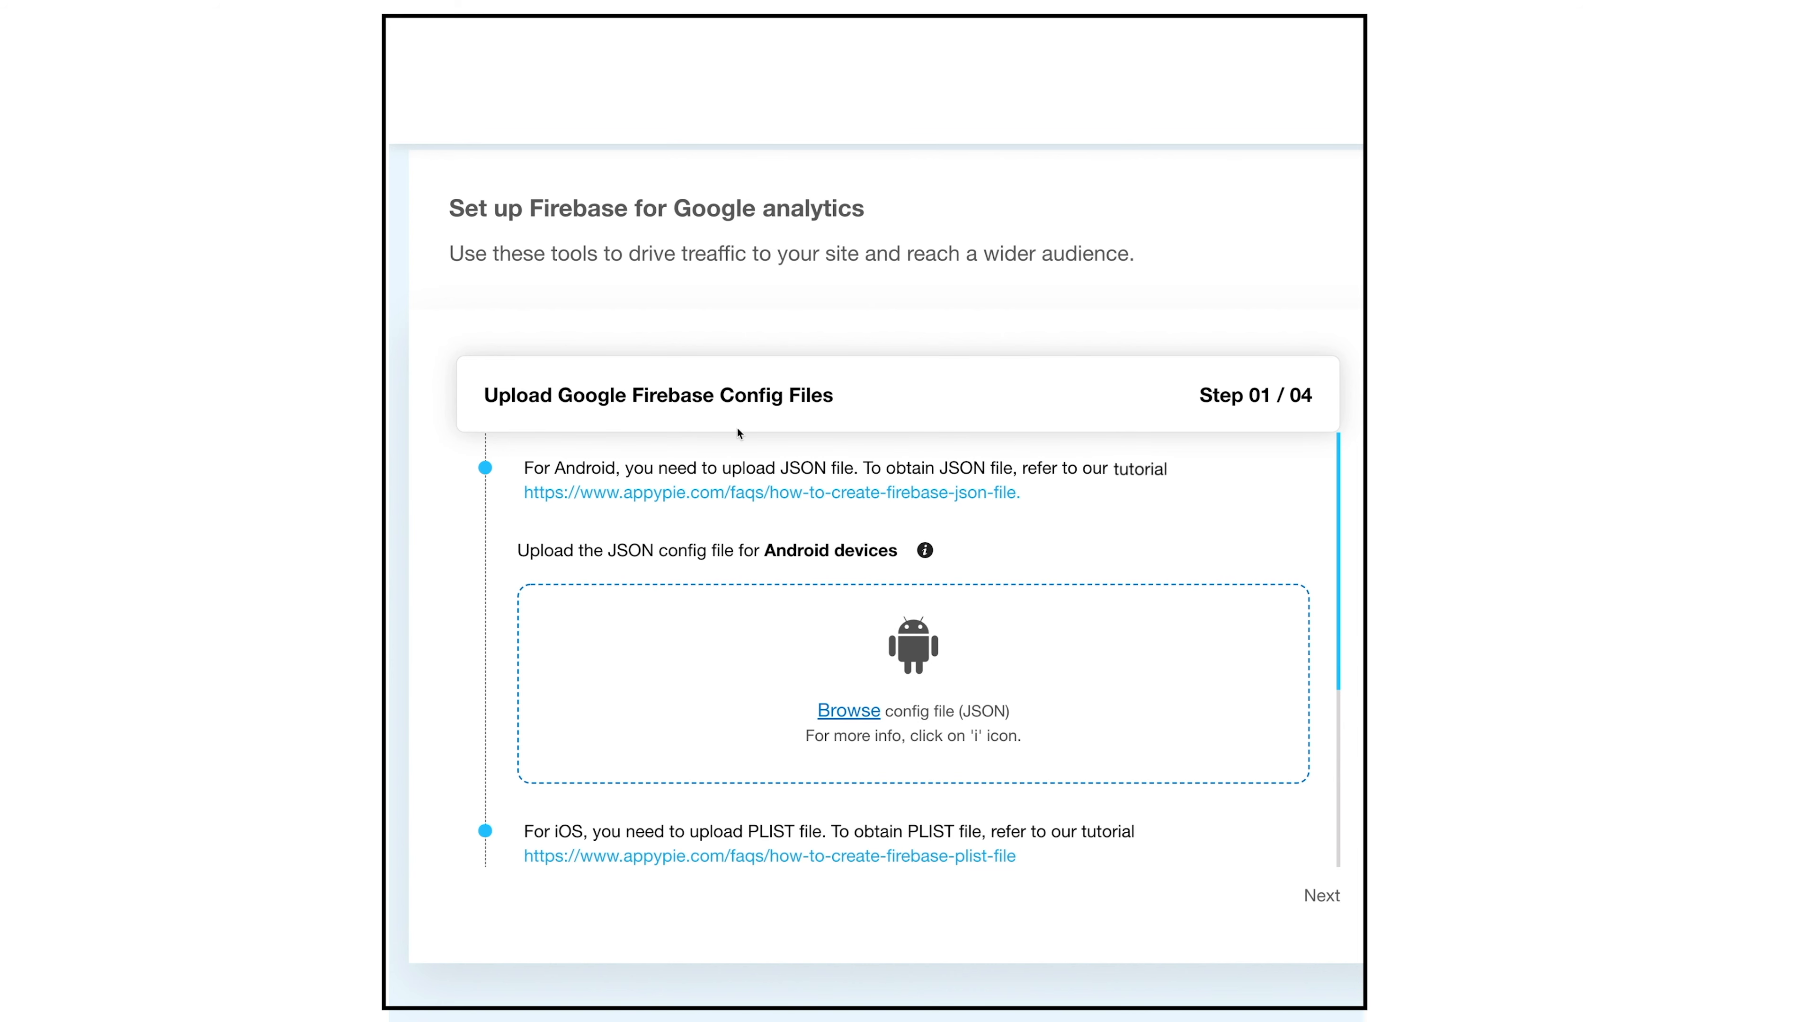
pyautogui.moveTo(1189, 490)
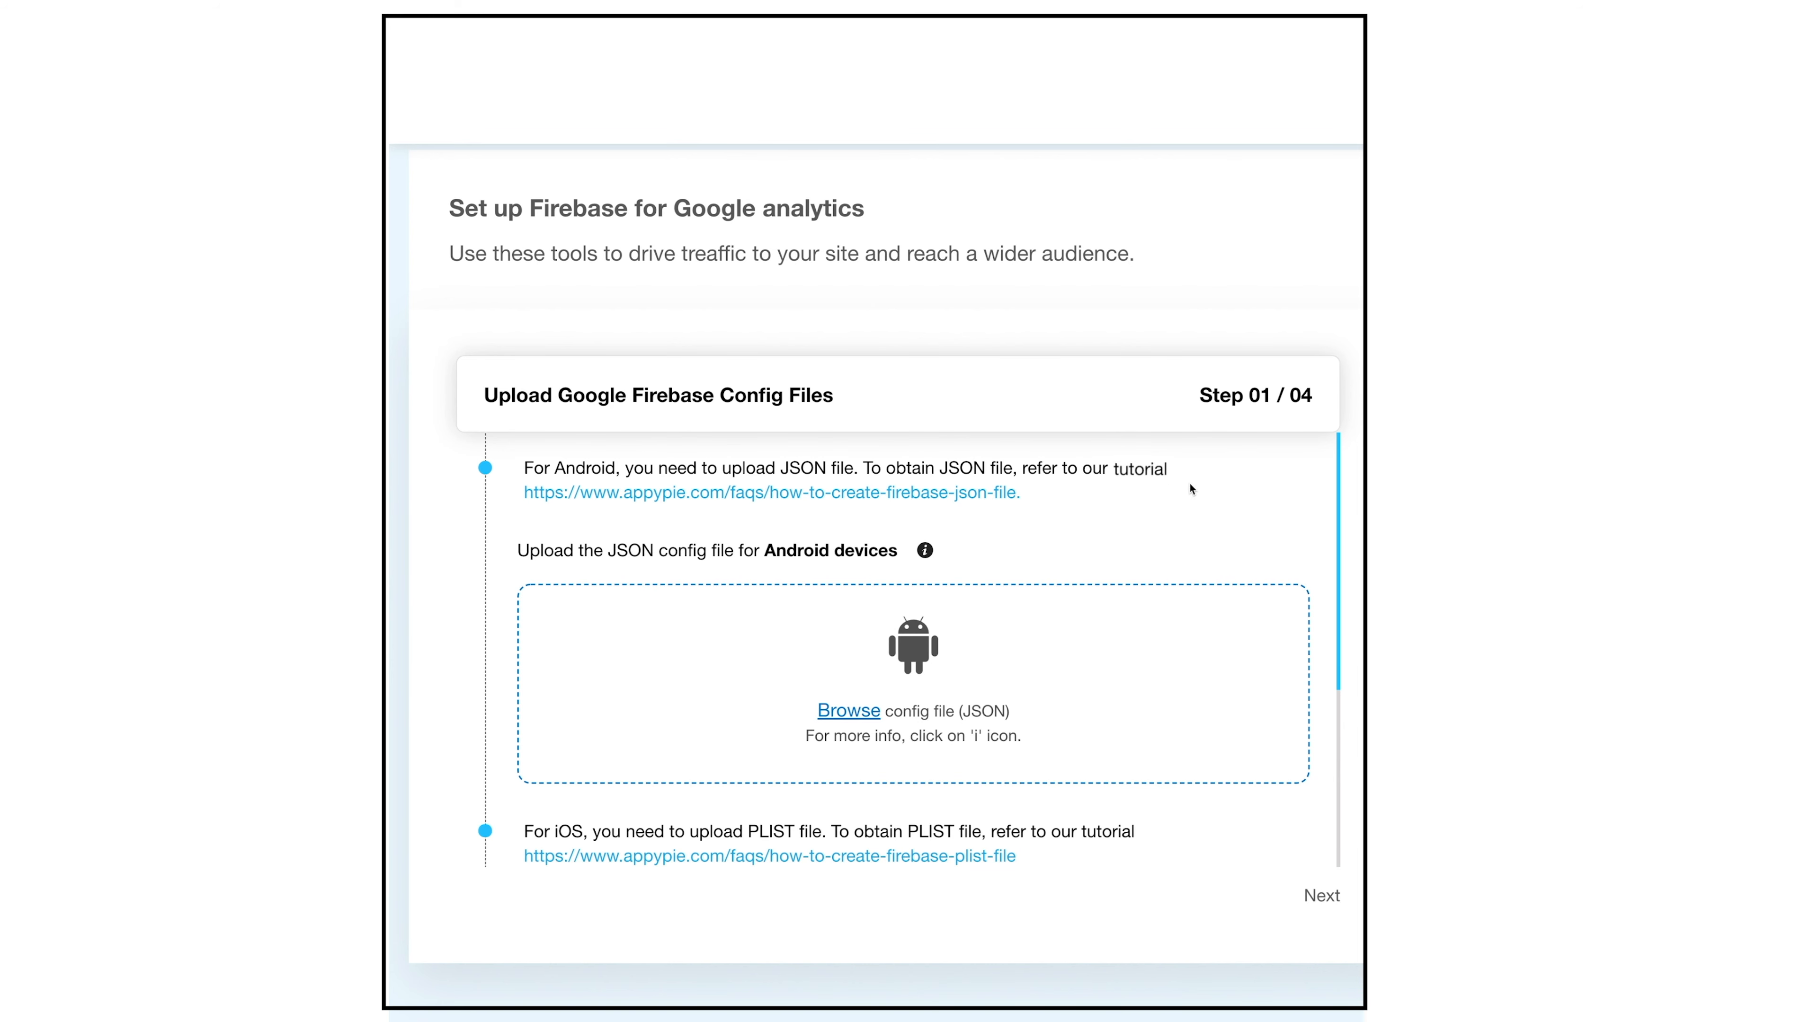
pyautogui.moveTo(1172, 482)
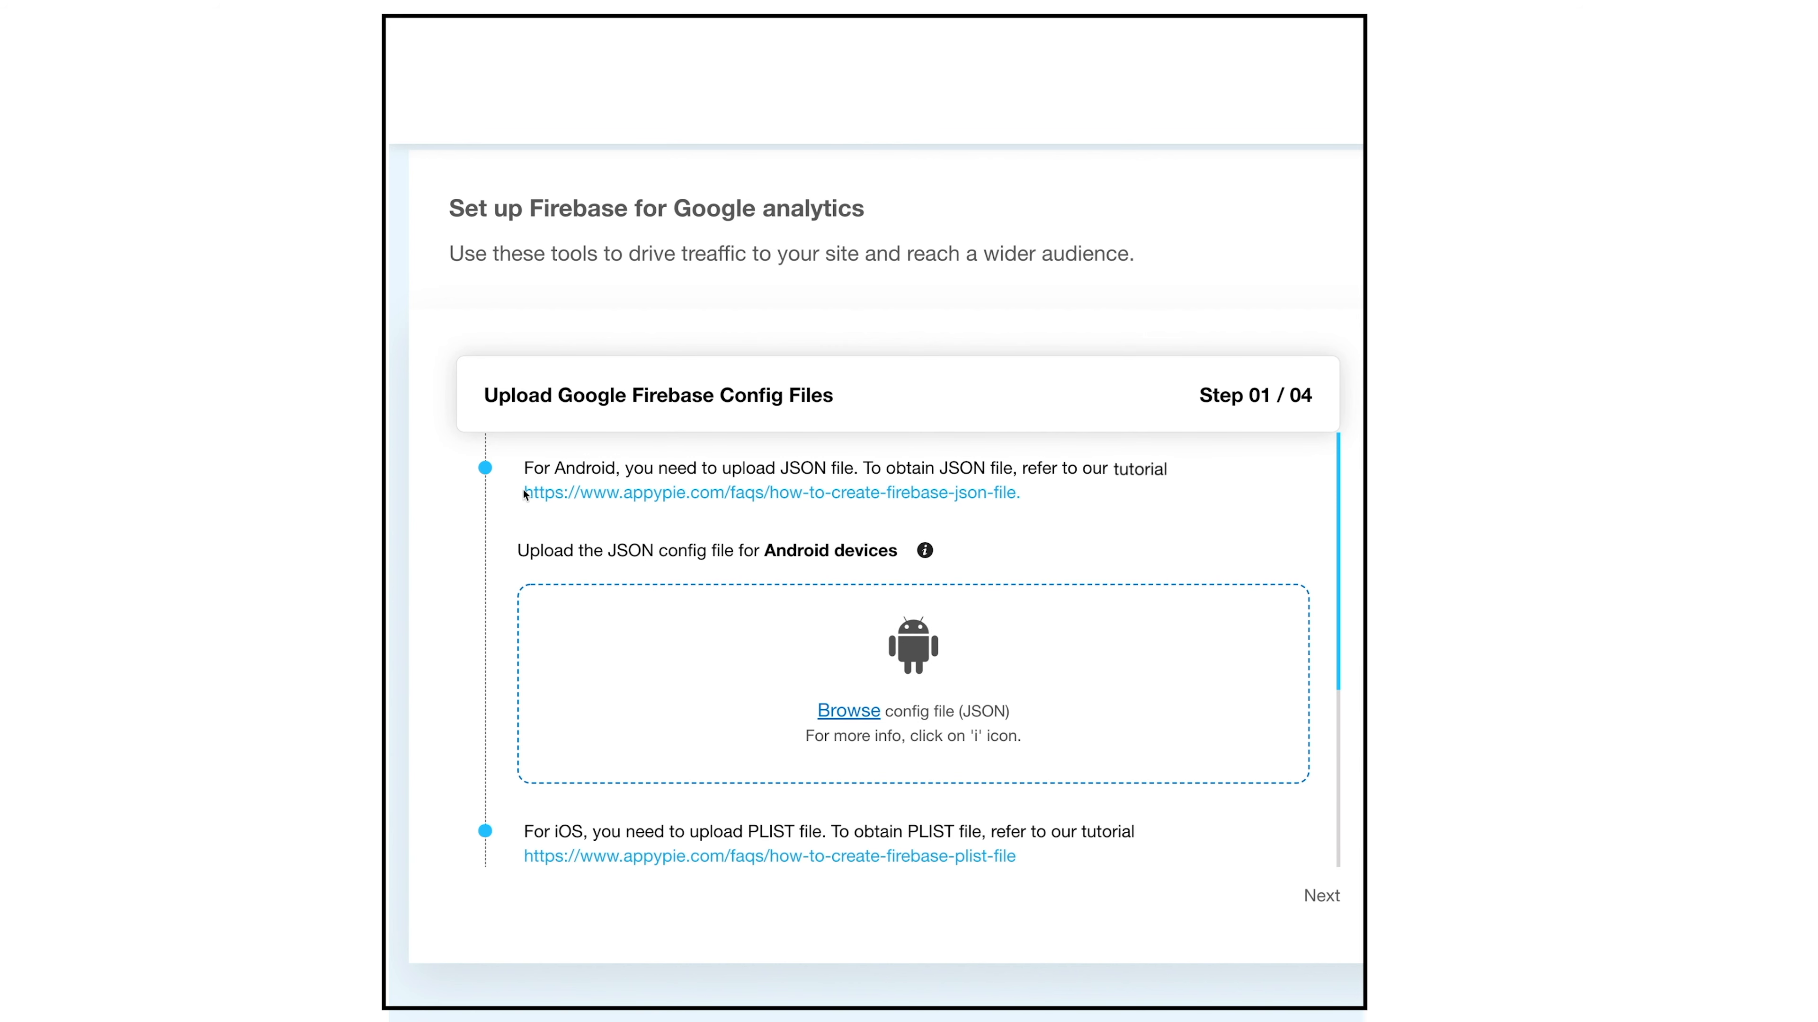
pyautogui.moveTo(842, 515)
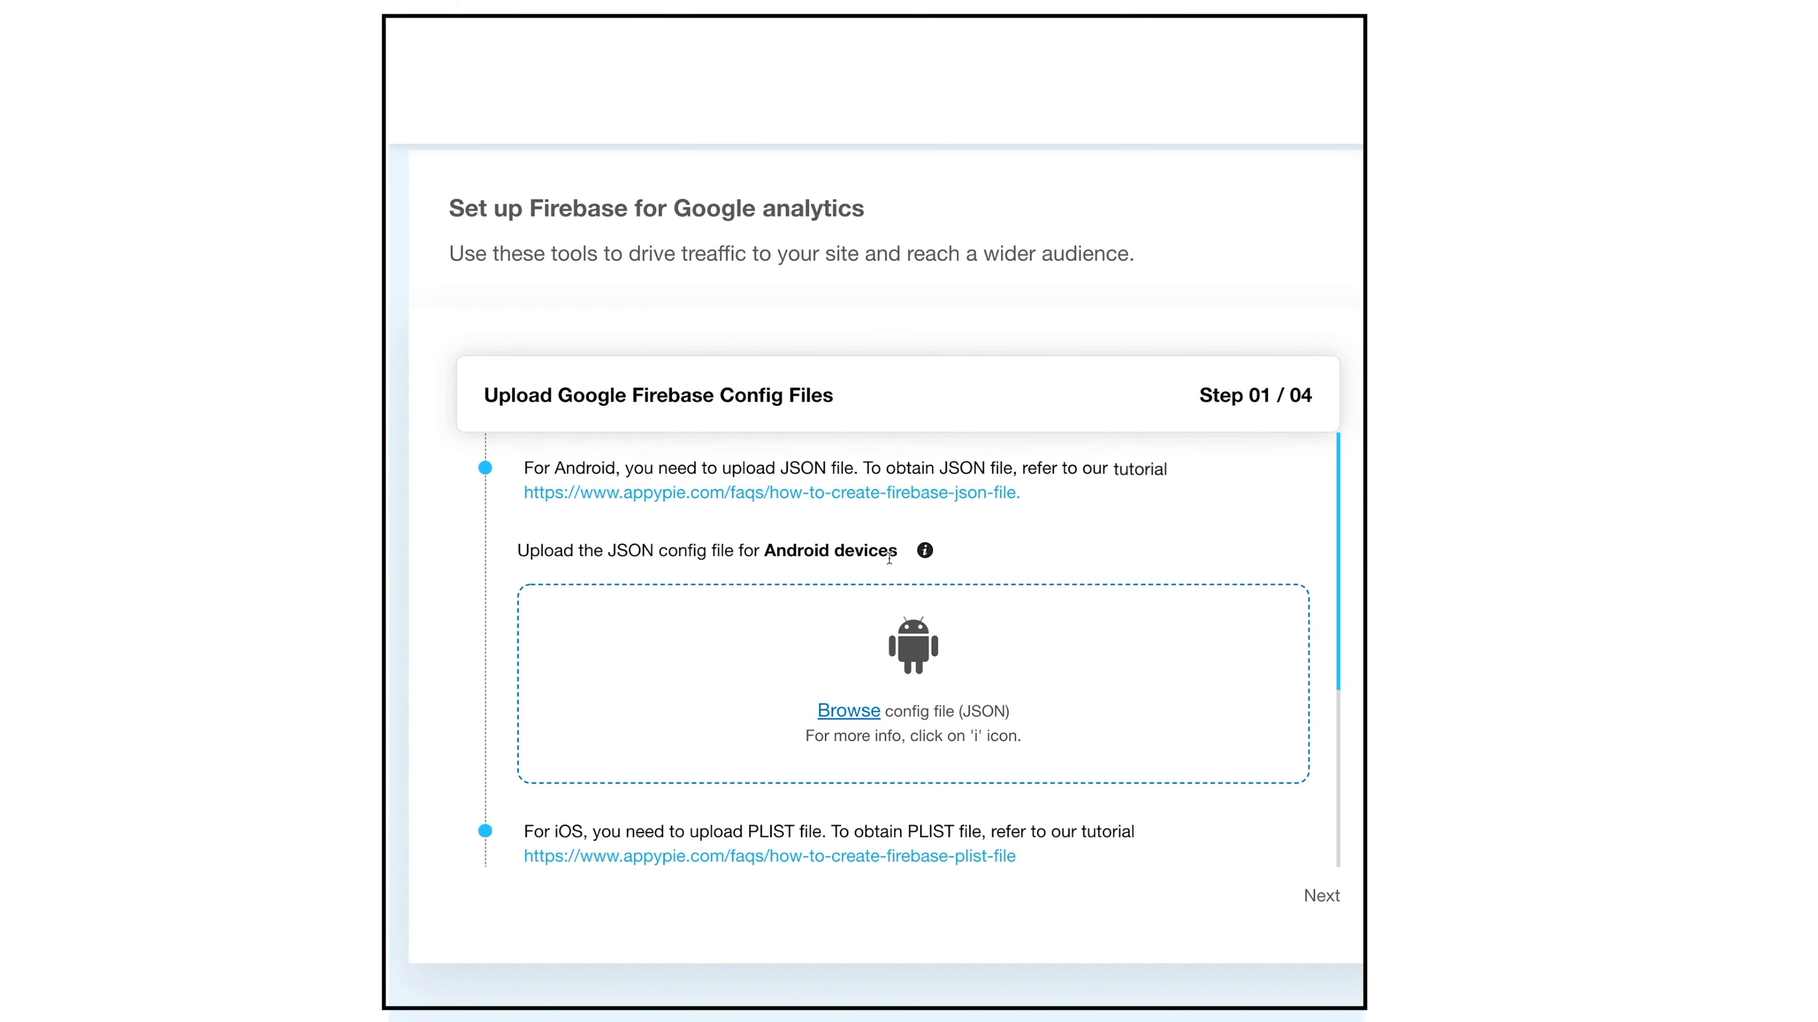
pyautogui.moveTo(924, 551)
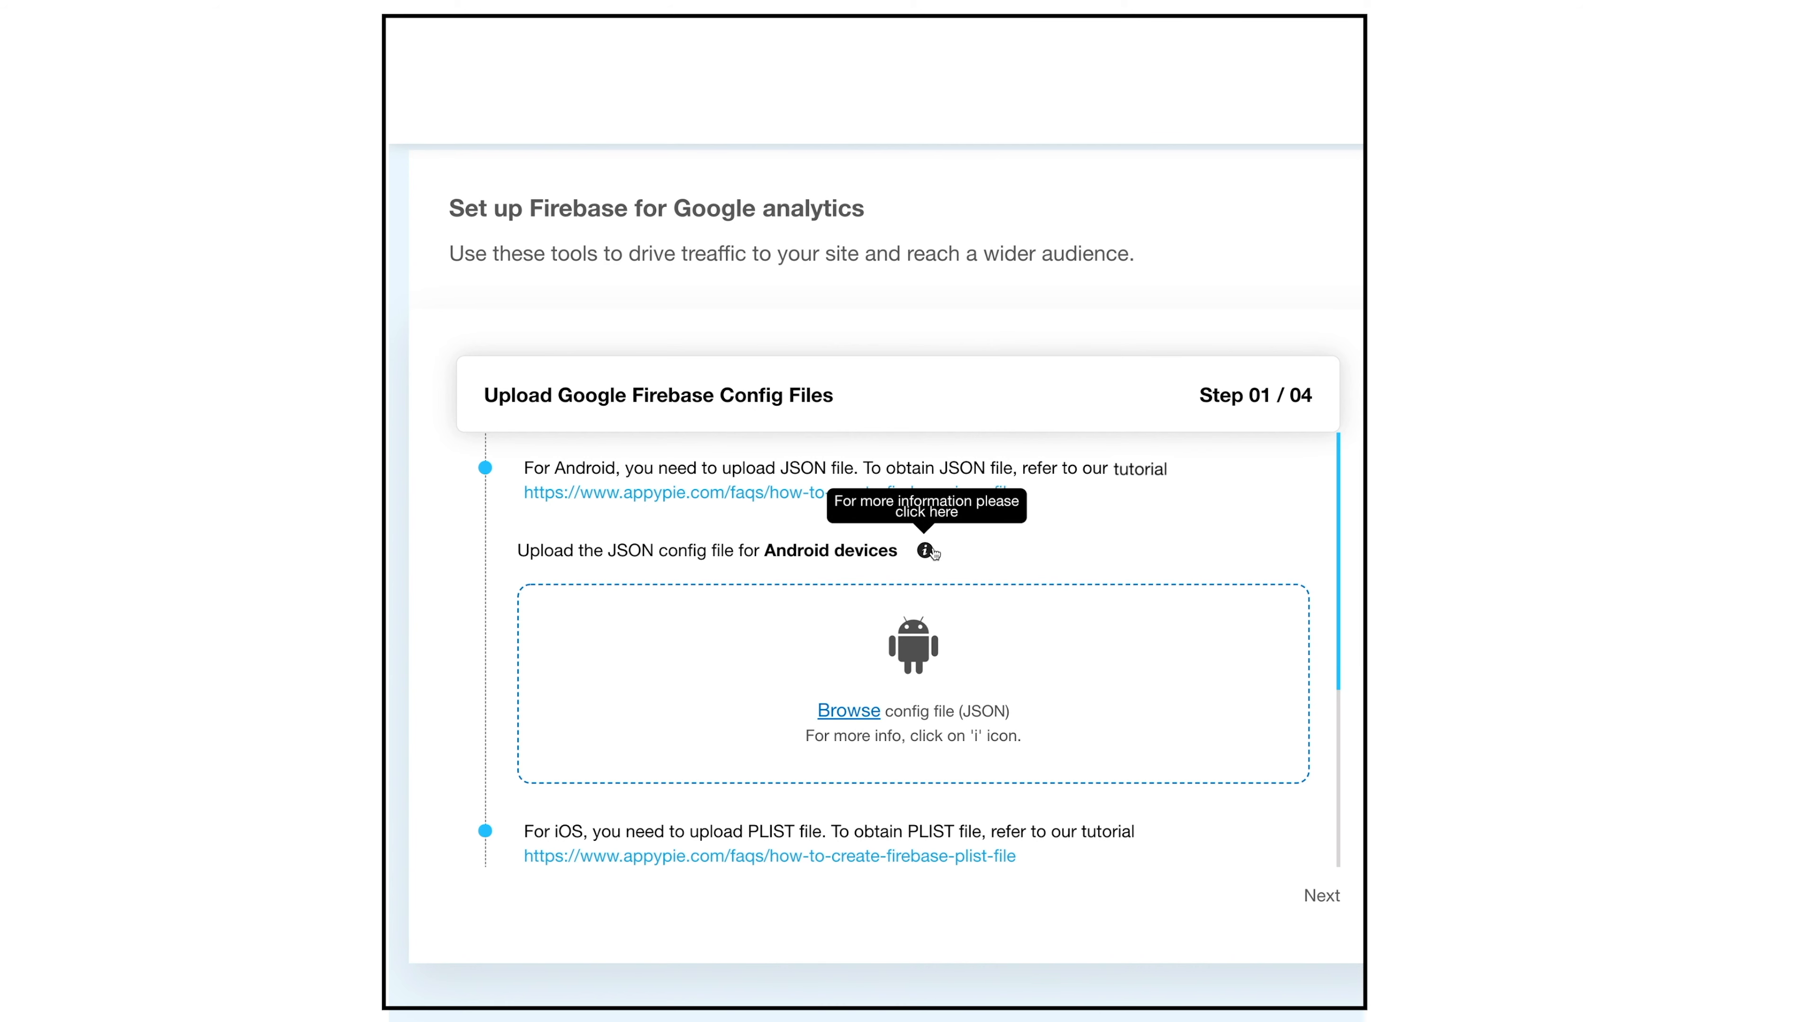
pyautogui.moveTo(951, 553)
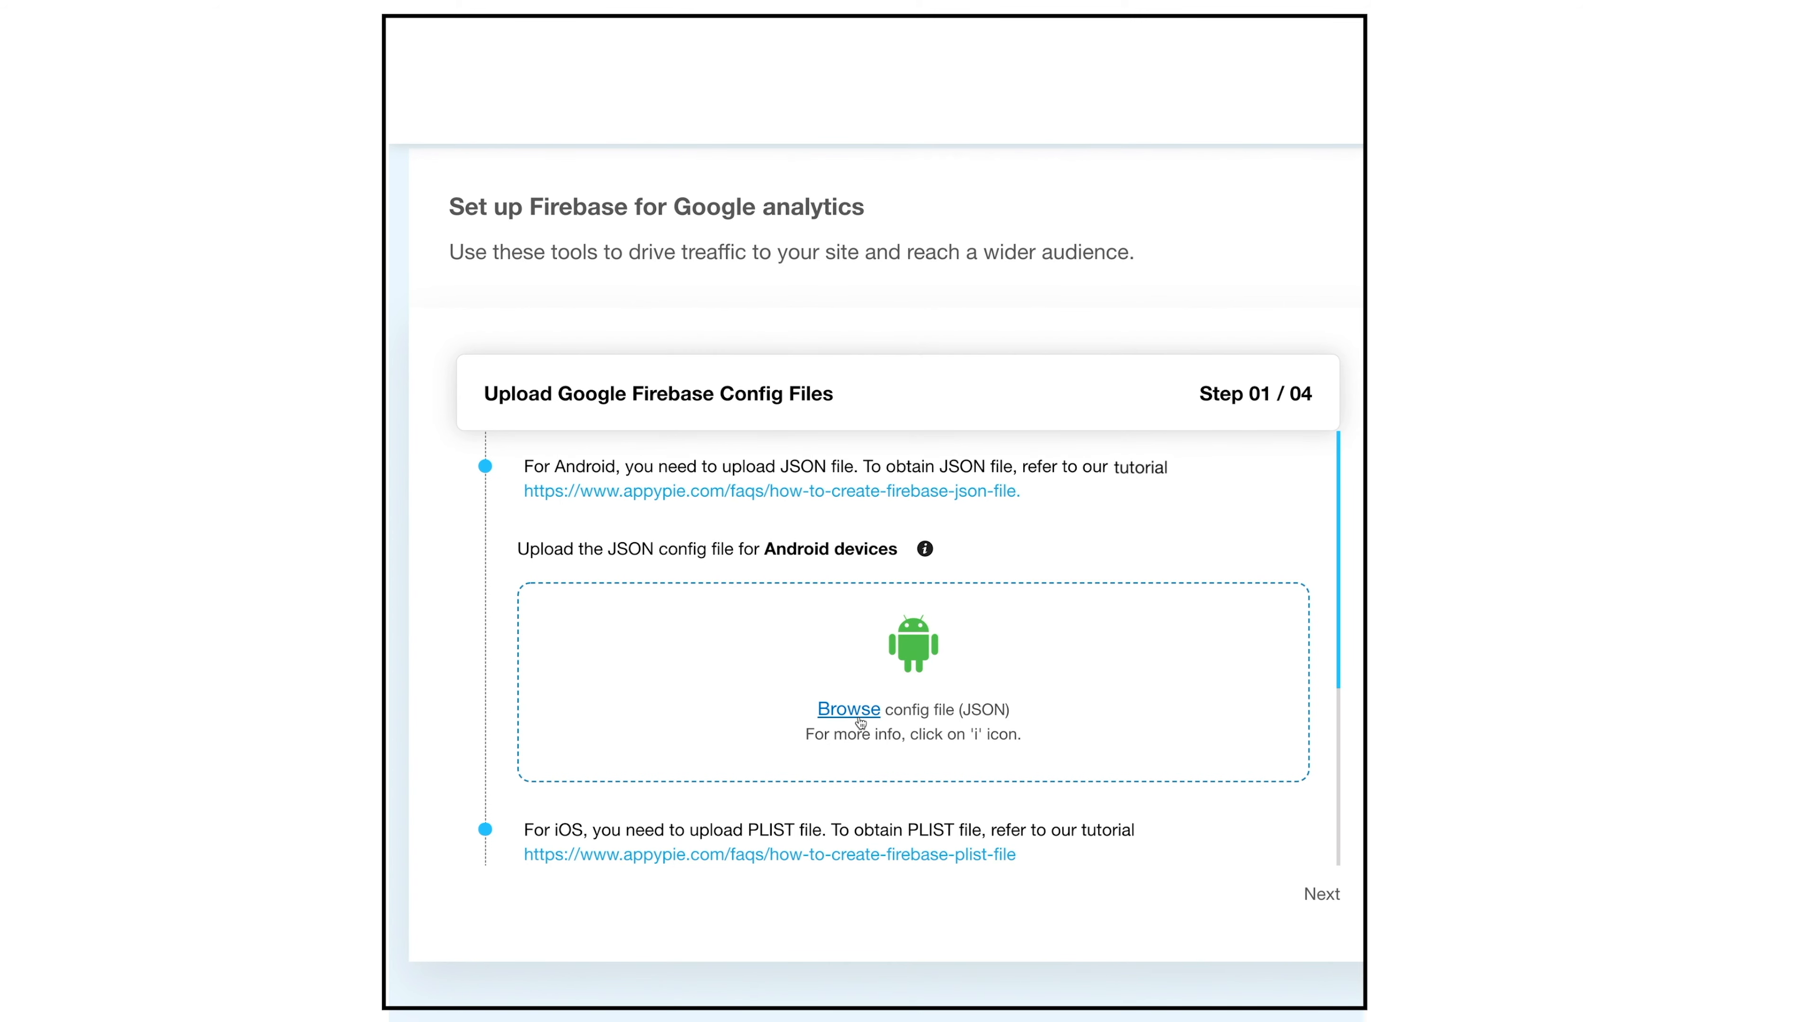
# Upload the Android google-services JSON file through the Browse box until it reports success.
pyautogui.click(848, 710)
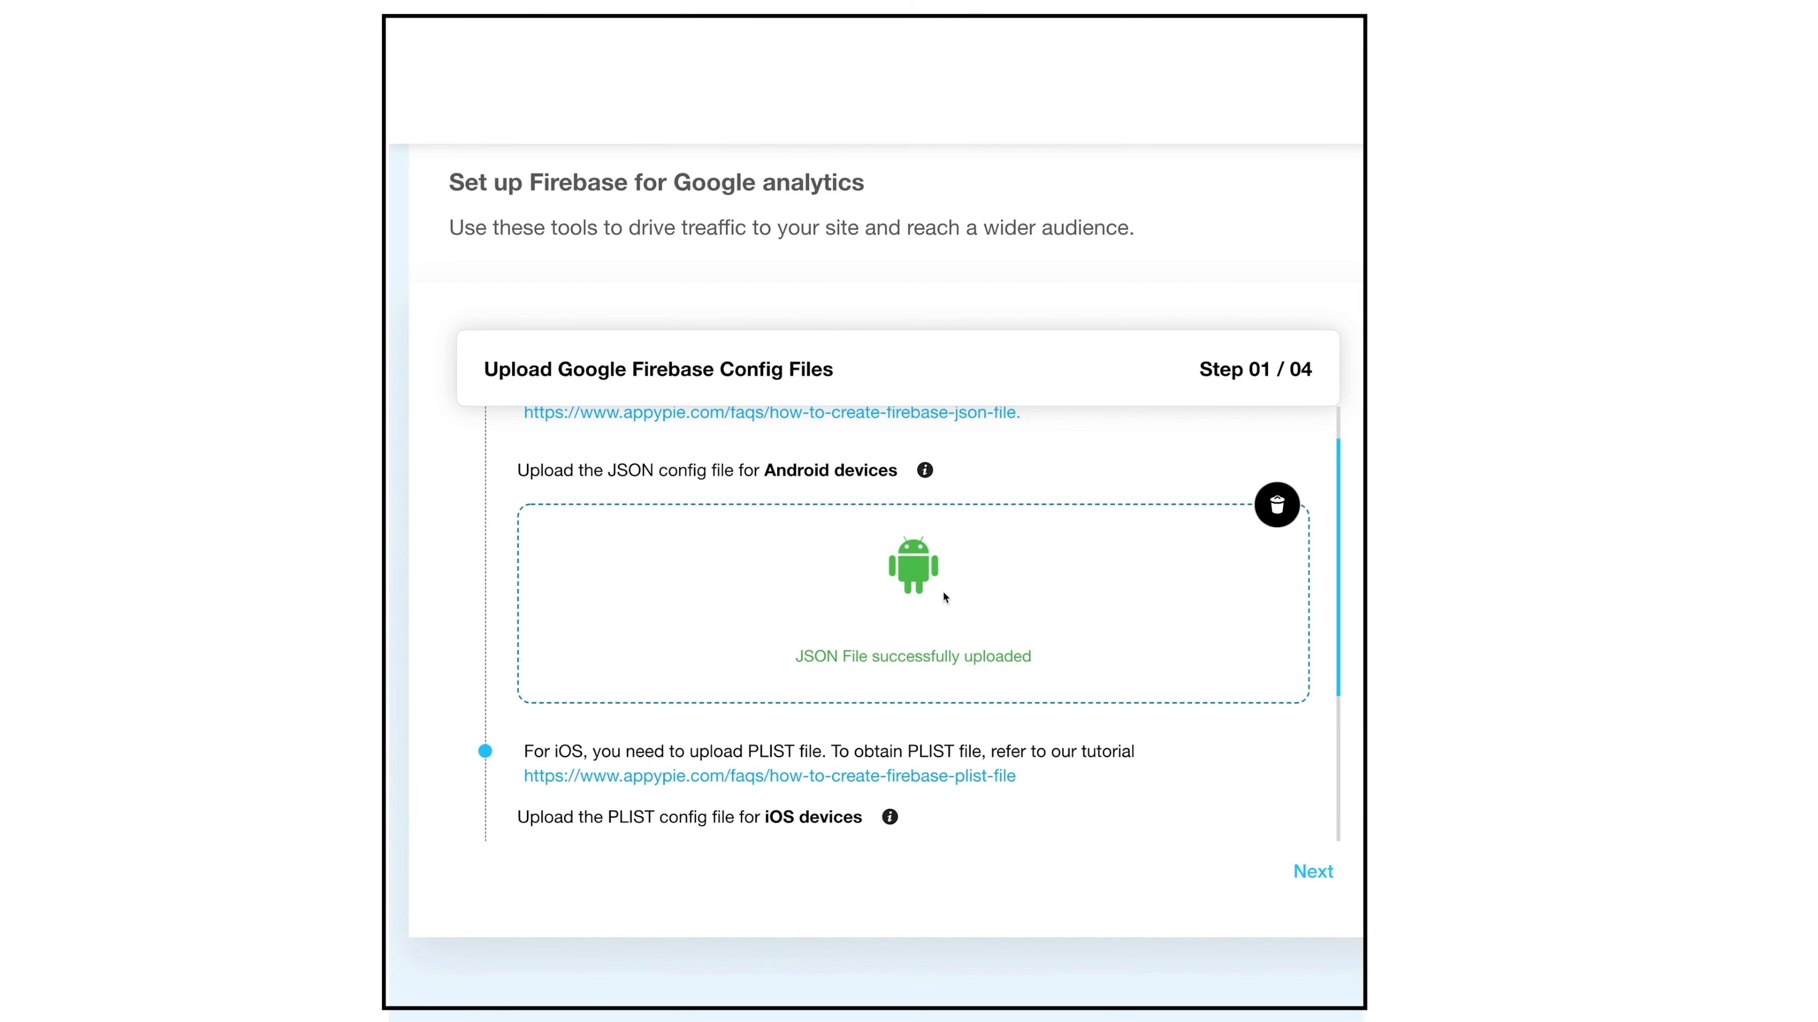
pyautogui.moveTo(898, 632)
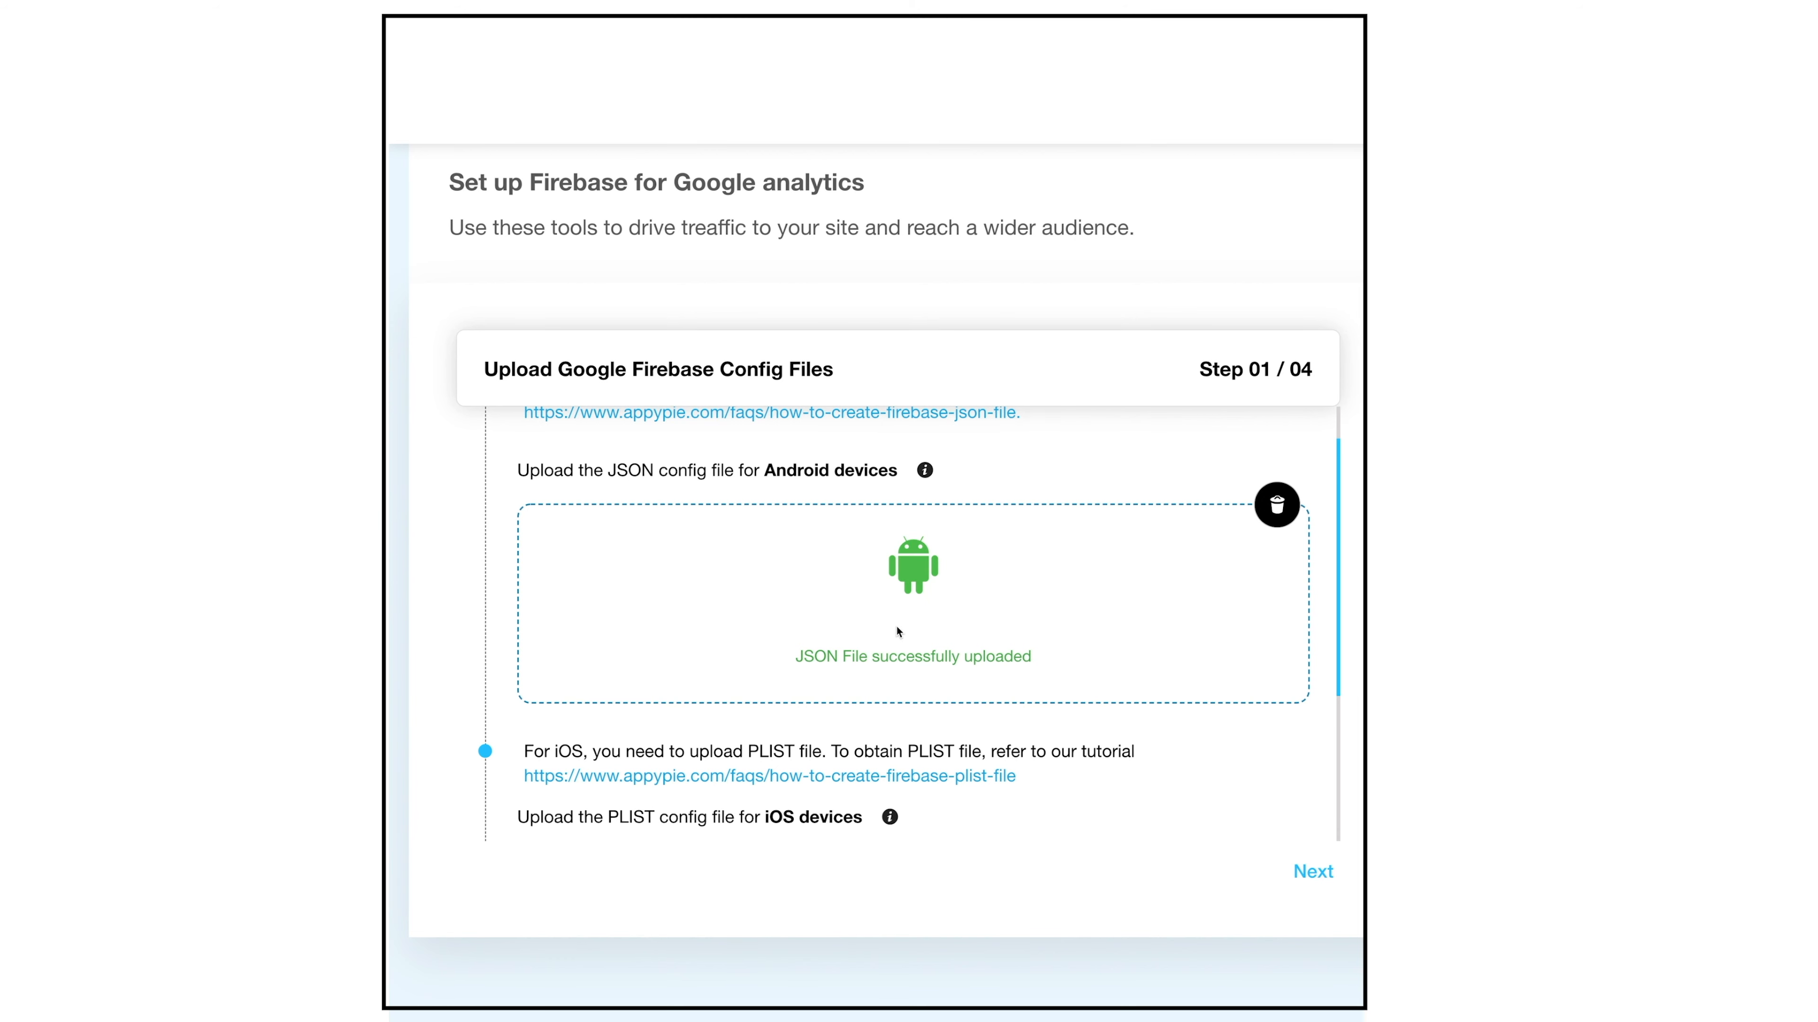
pyautogui.scroll(-3)
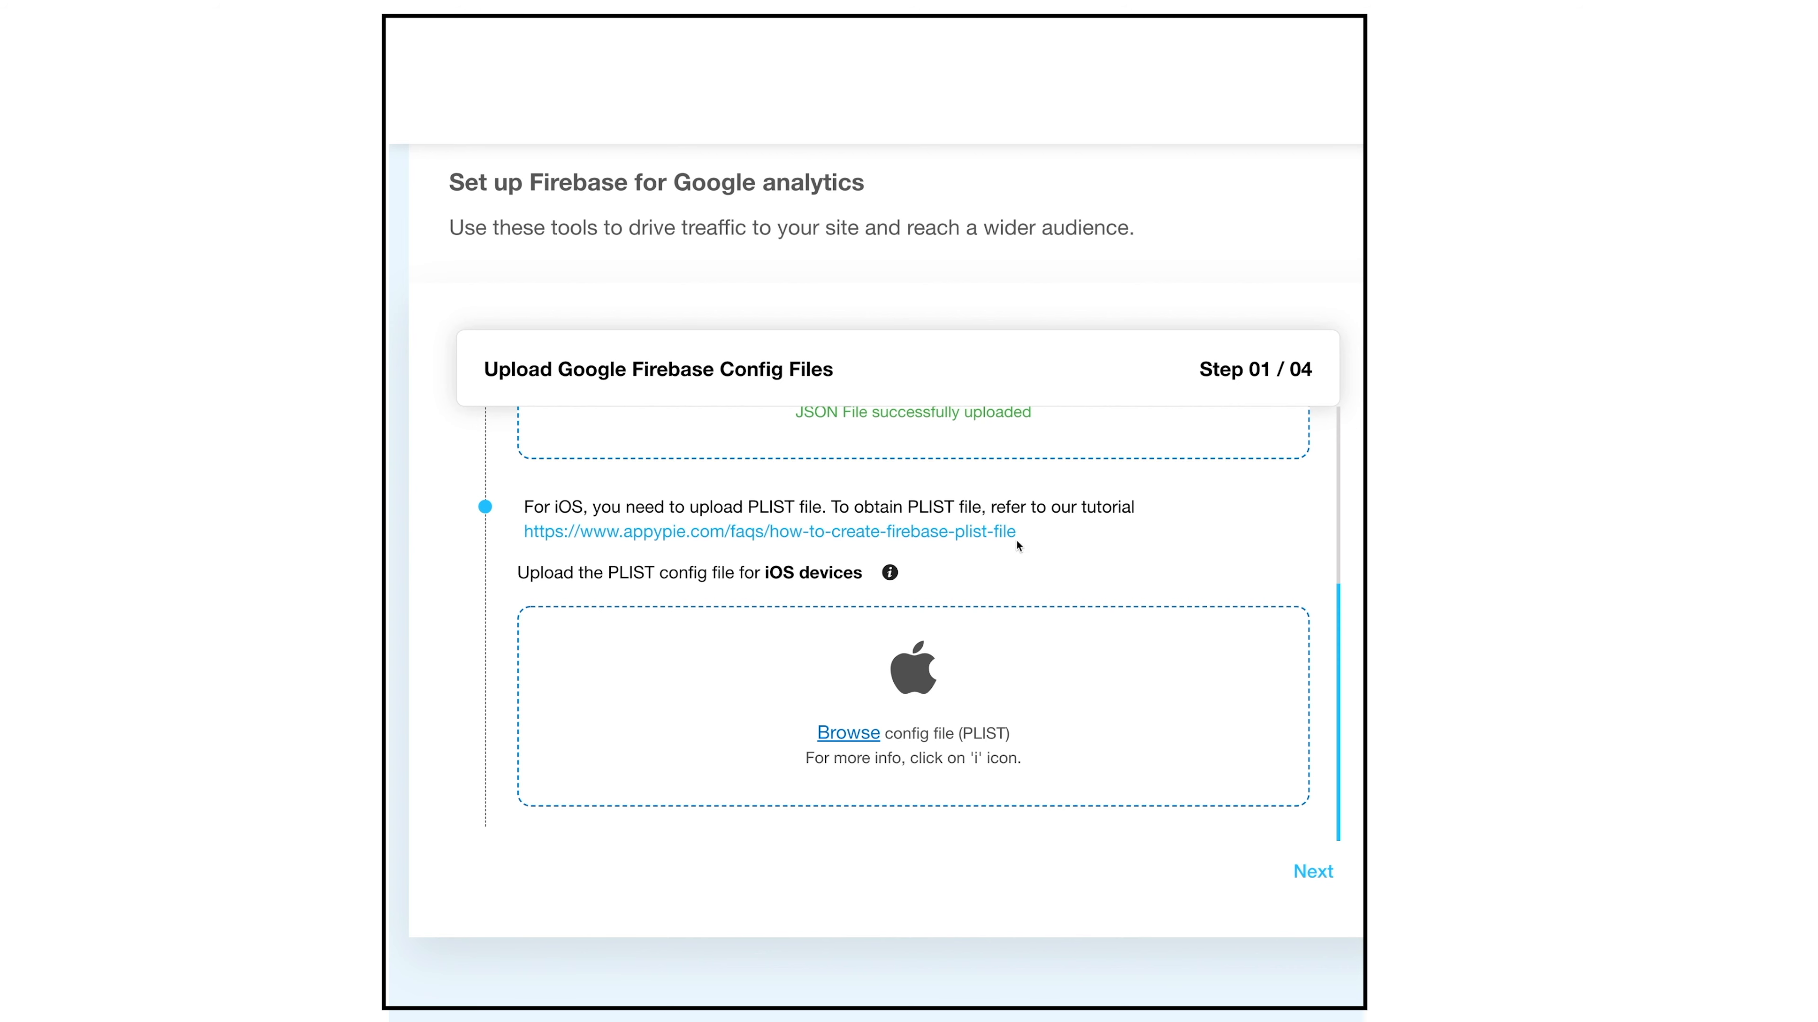
pyautogui.moveTo(967, 587)
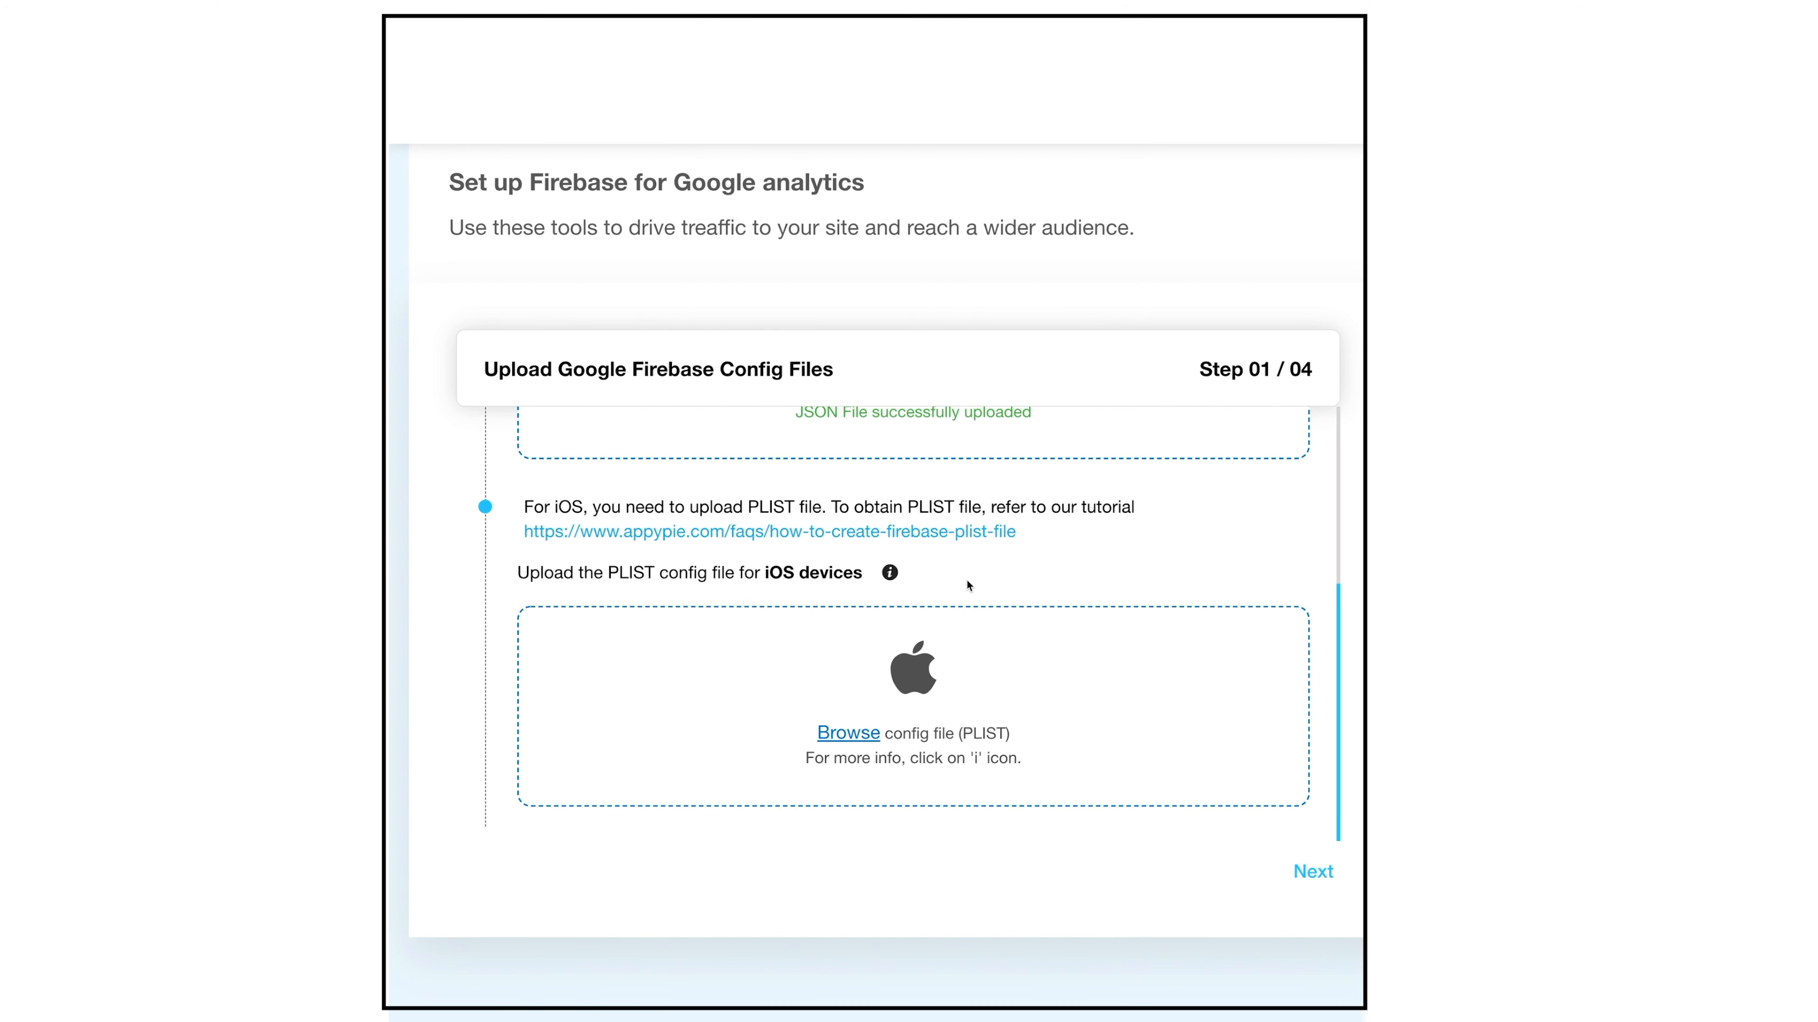
# Upload the iOS PLIST config file through the iOS Browse box so both platforms show success.
pyautogui.click(848, 733)
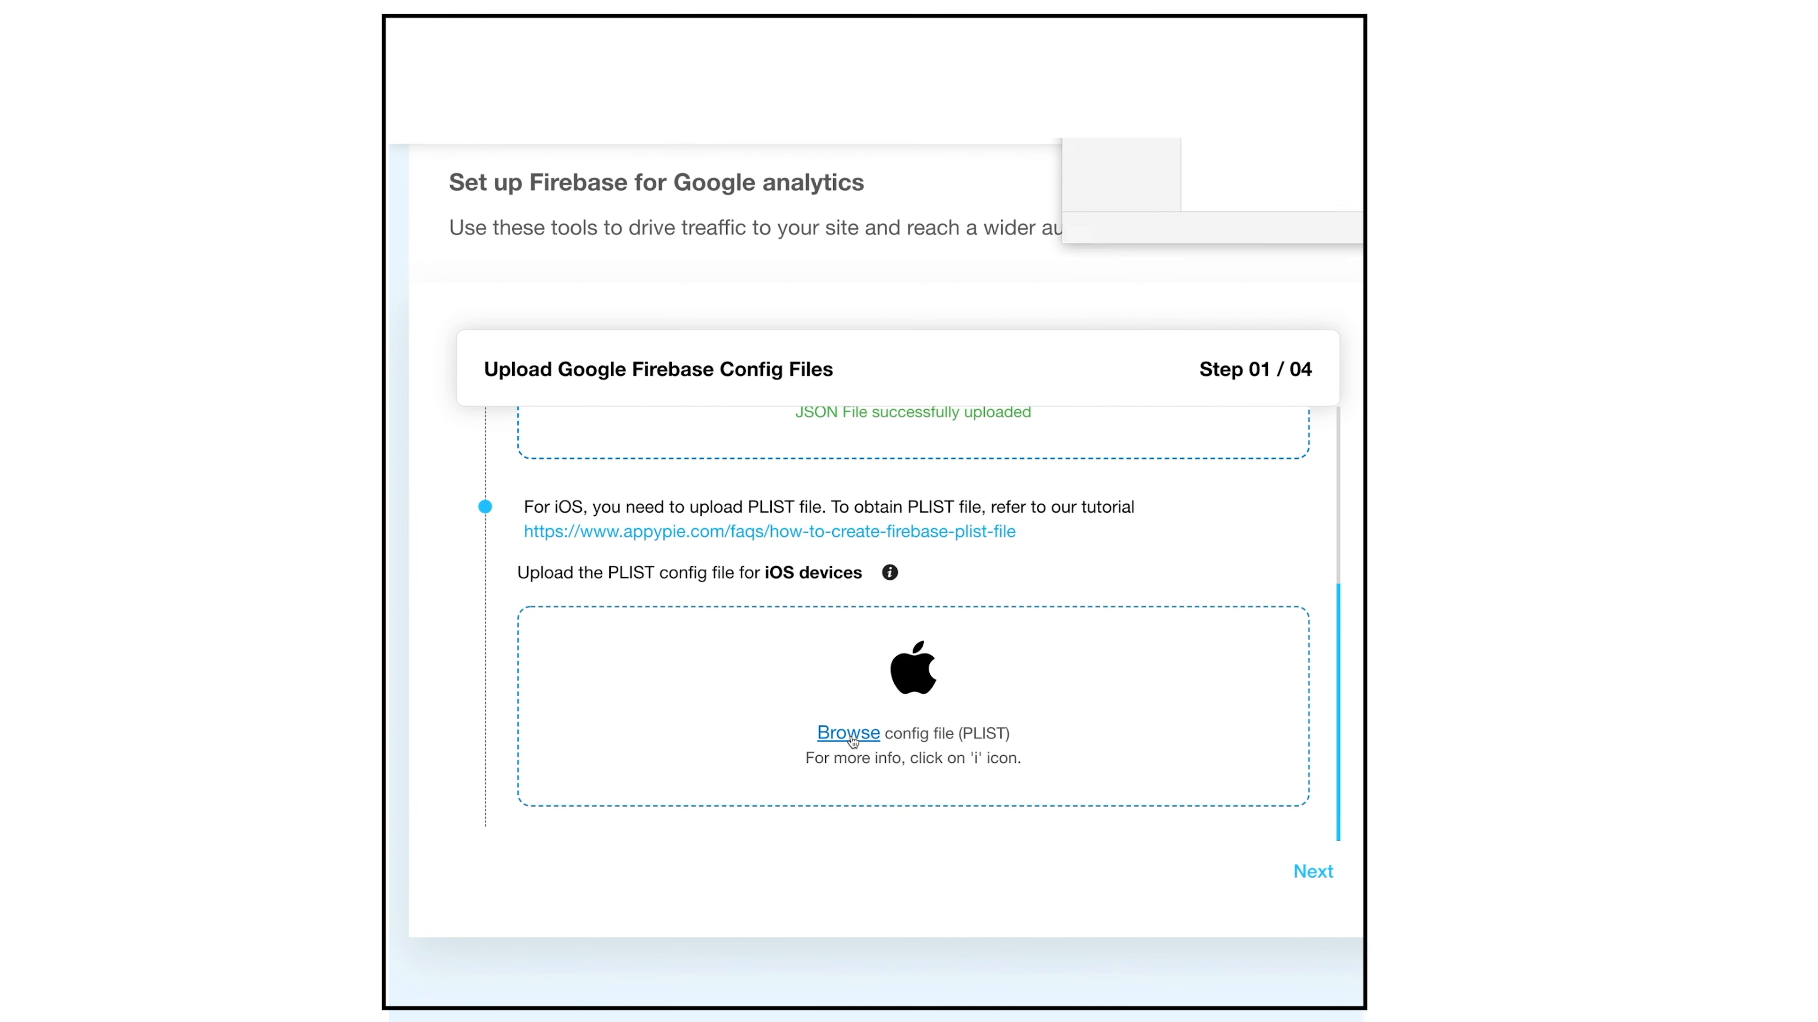
pyautogui.click(849, 732)
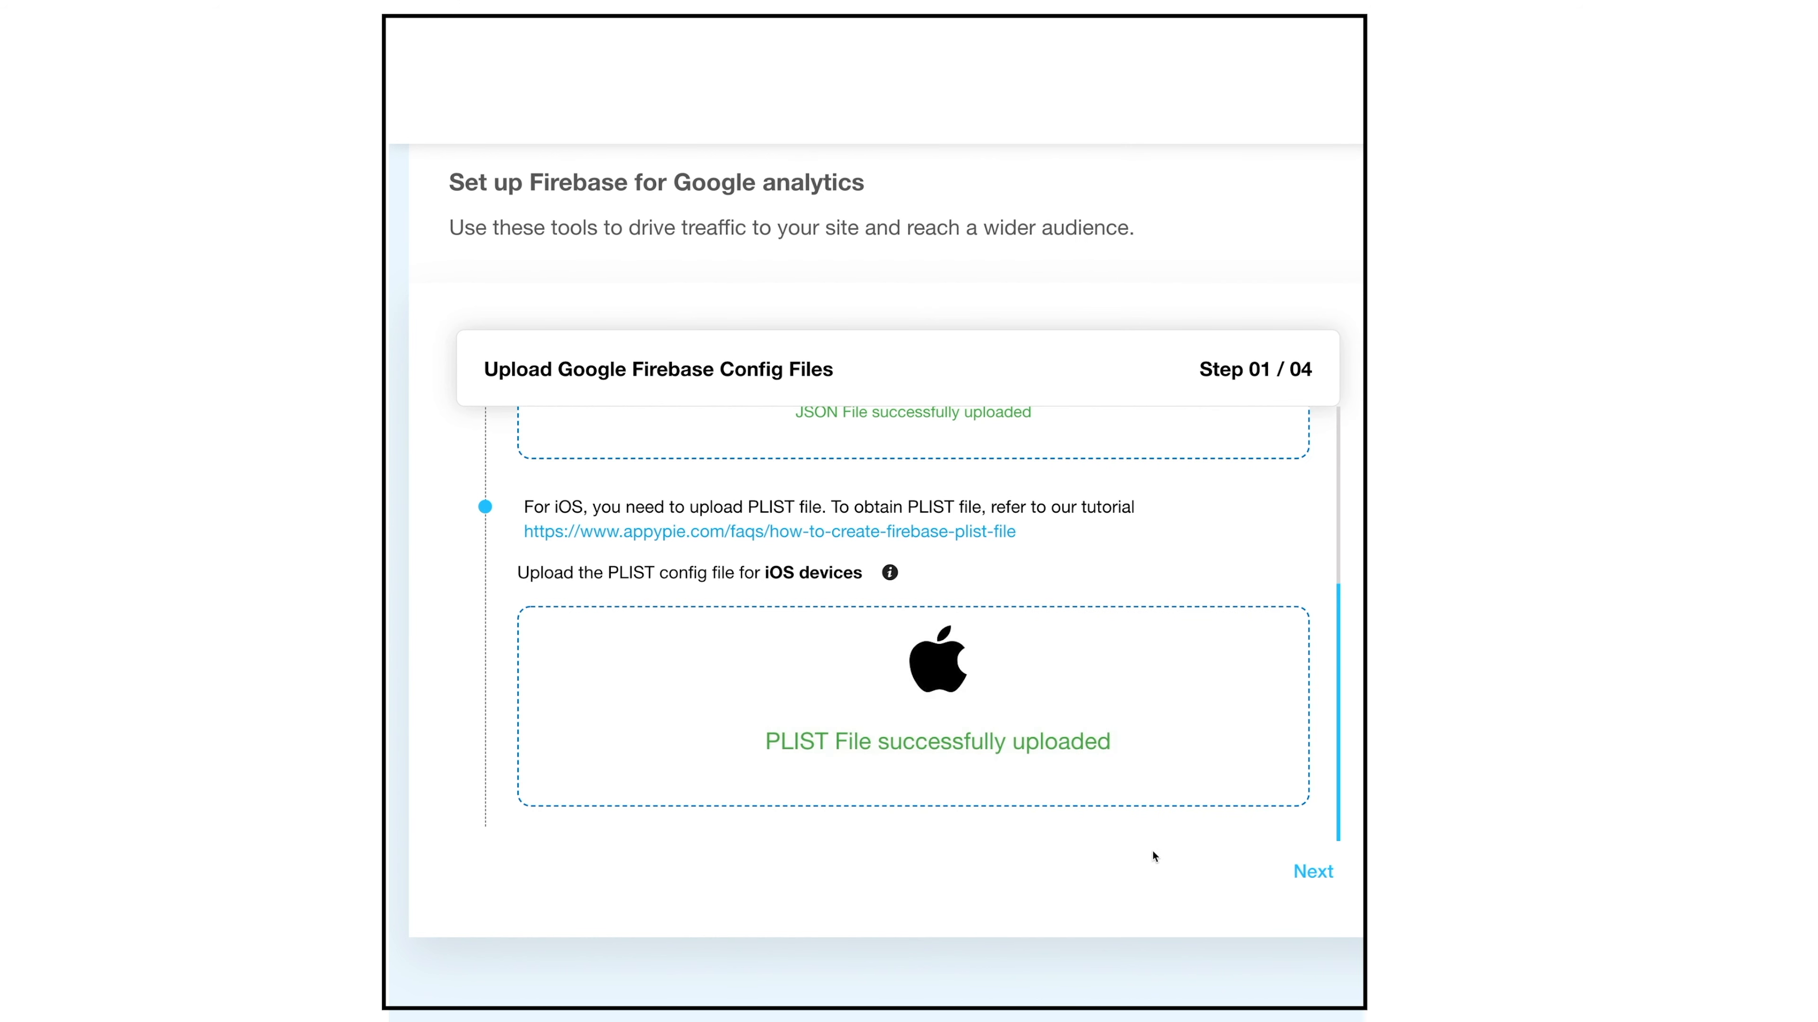
pyautogui.moveTo(1313, 883)
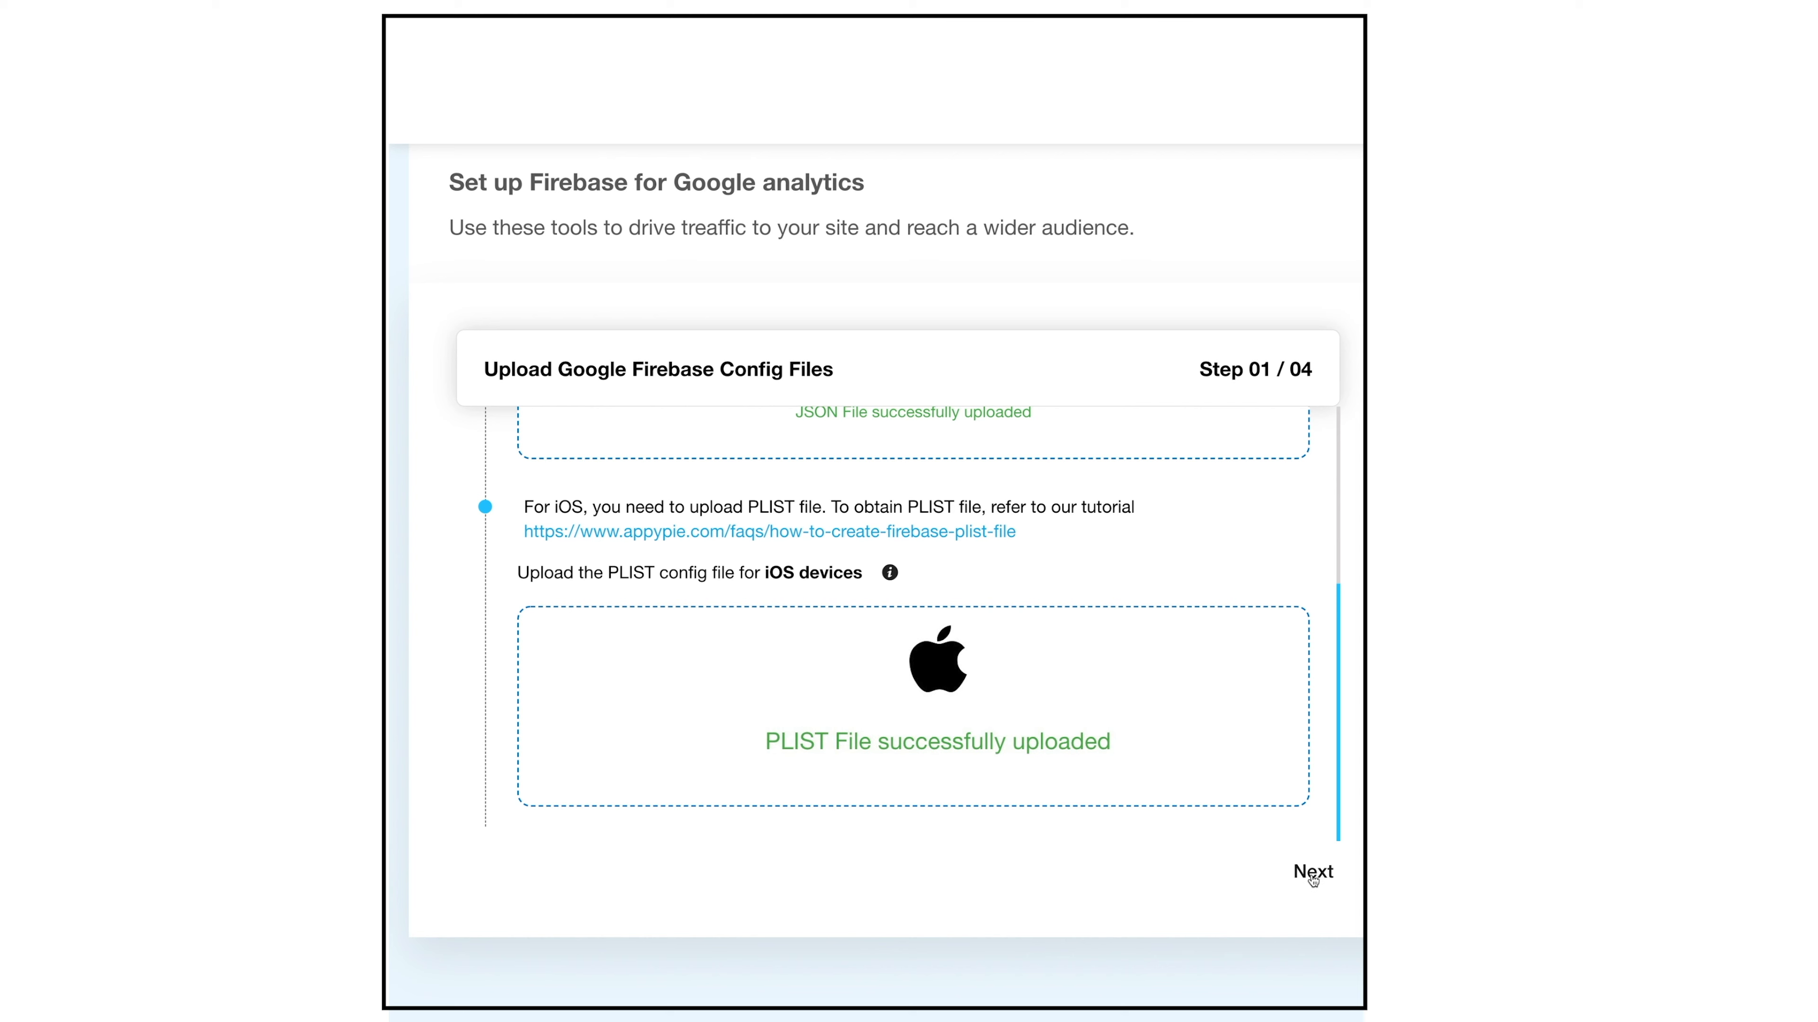